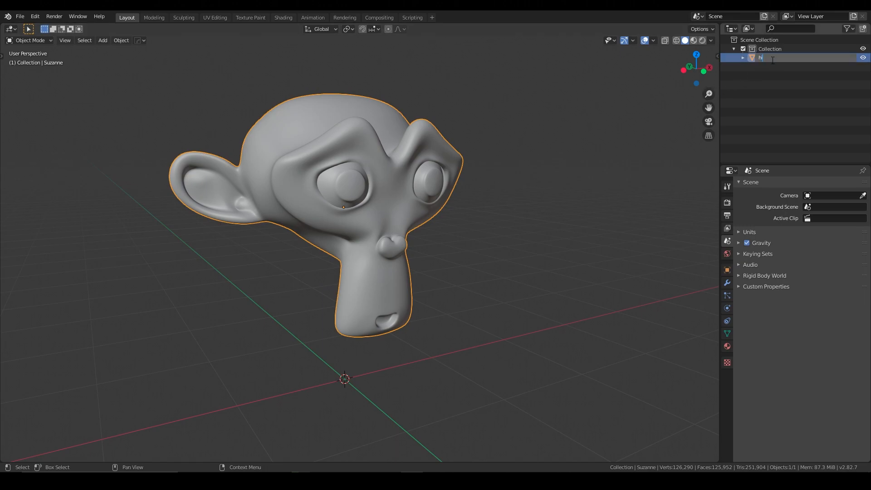
Step: Rename Suzanne to 'HiPoly' and orbit the view to see the head from the side
type("iPoly")
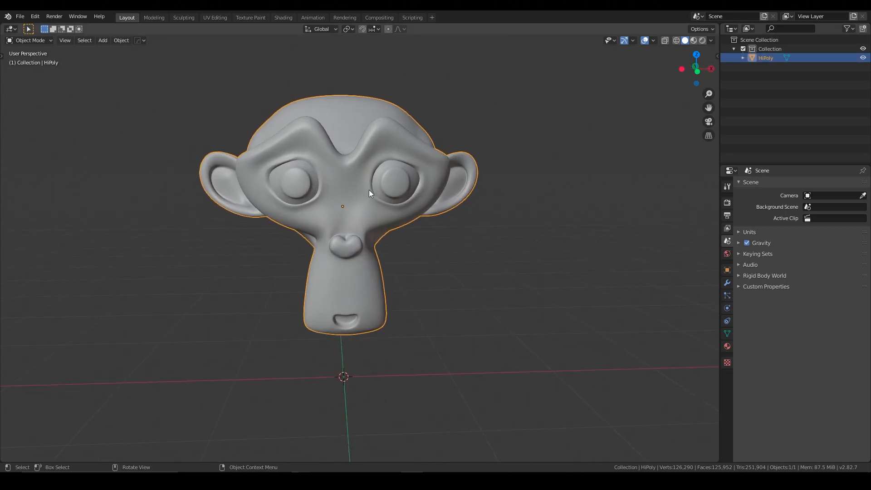
left_click_drag(369, 193, 477, 288)
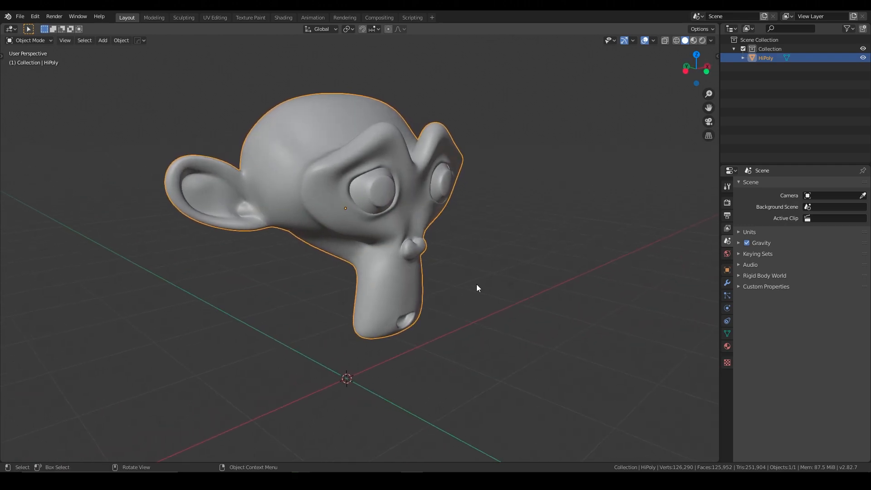
Step: Add a 2 m plane below the HiPoly head
left_click(102, 41)
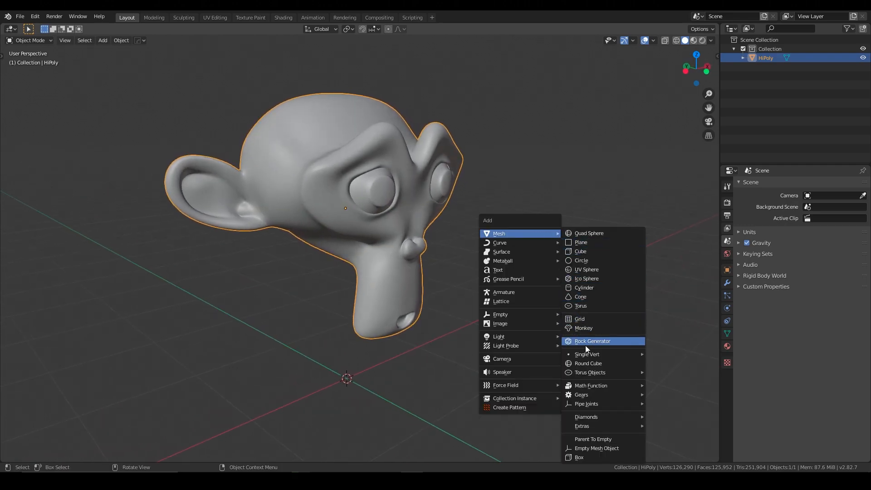
left_click(579, 242)
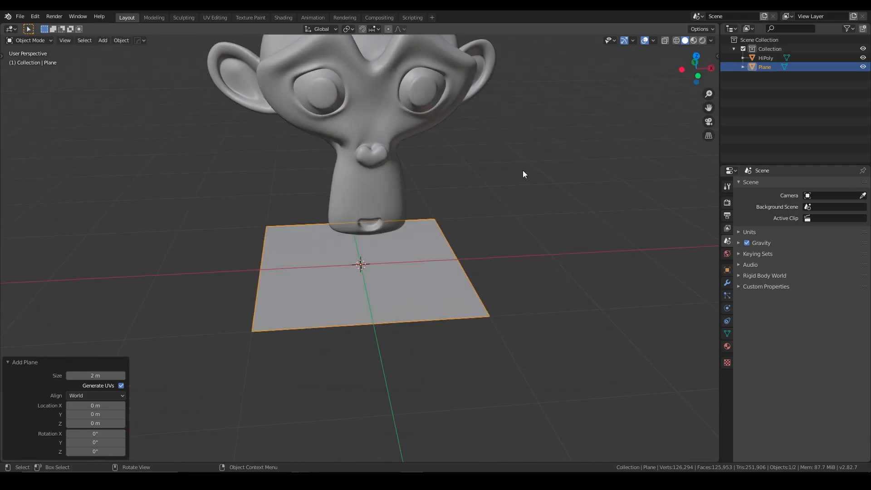
left_click_drag(522, 174, 426, 329)
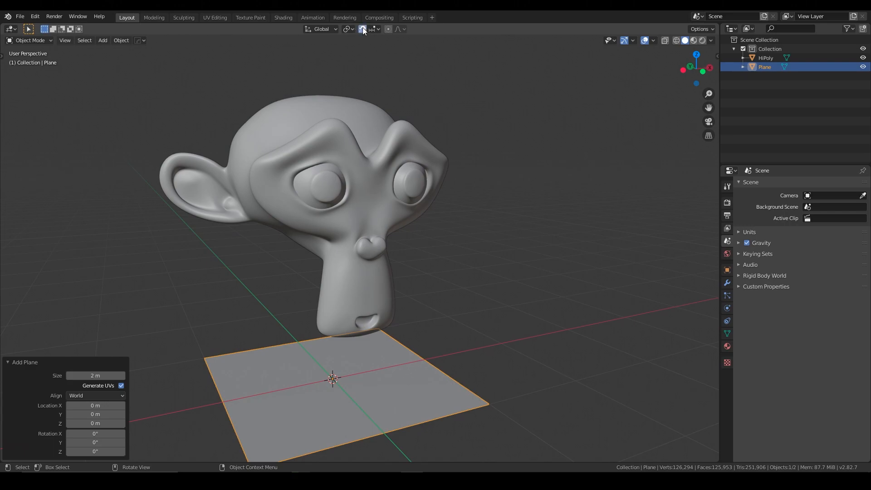
Step: Enable face snapping with Project Individual Elements
left_click(363, 29)
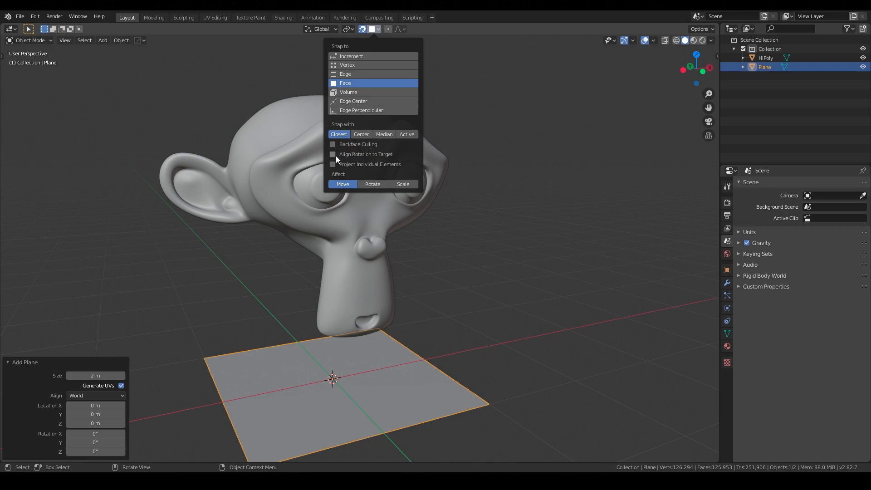
left_click(332, 164)
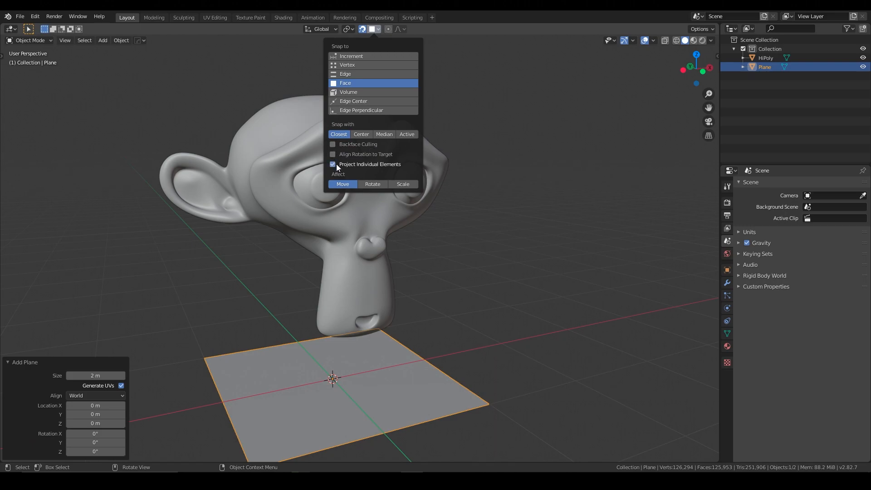
mouse_move(339, 125)
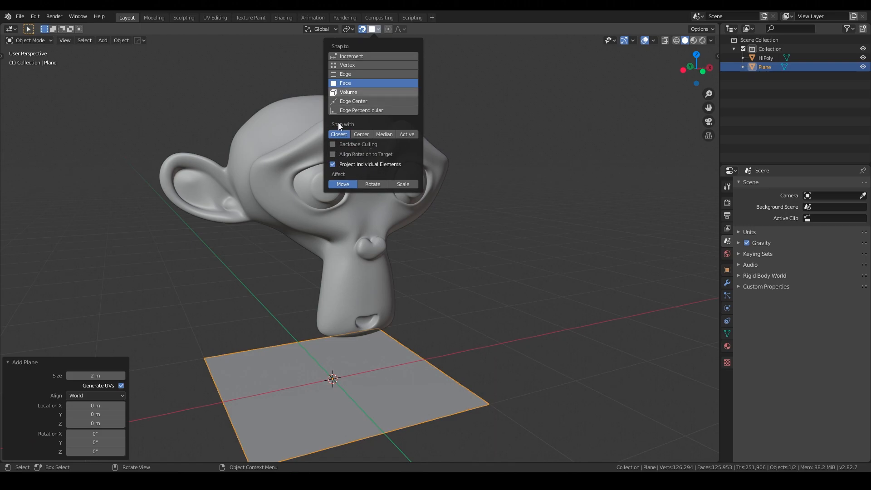
left_click(485, 239)
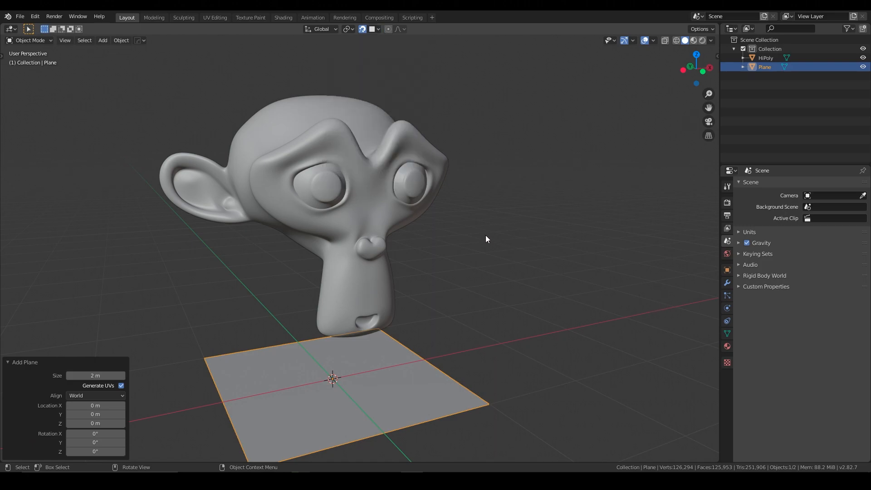
Step: In vertex select, snap the plane's vertices onto the right side of the muzzle
left_click(727, 283)
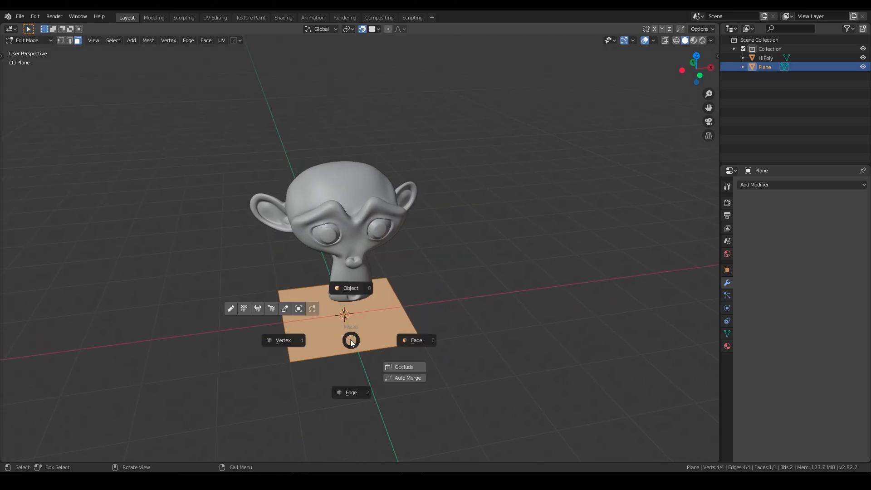
left_click(283, 339)
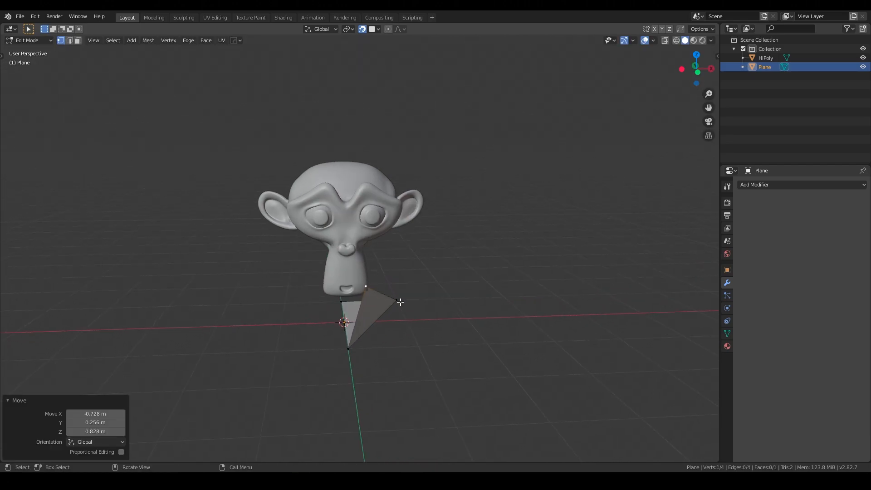
key("g")
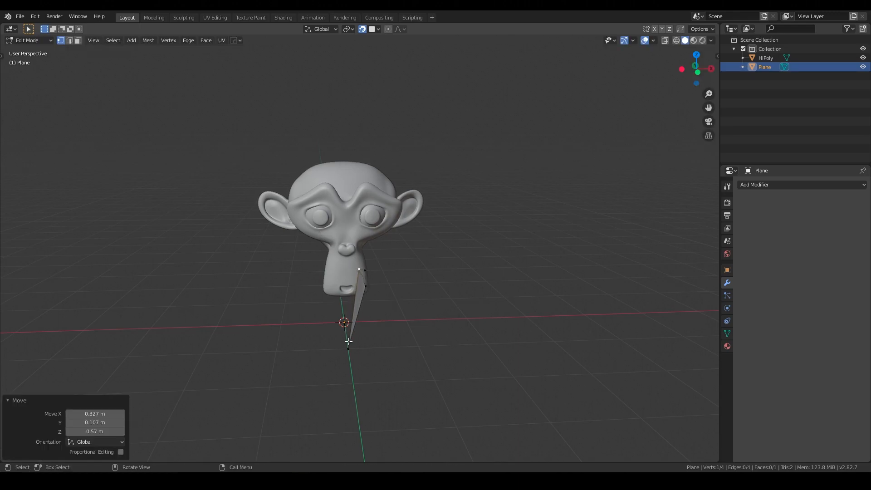
left_click_drag(349, 341, 363, 289)
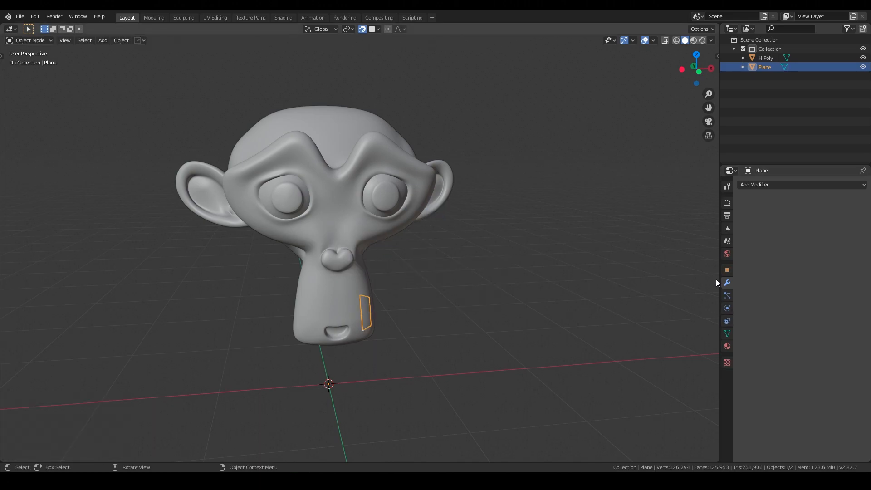
Step: Add a Mirror modifier and set the Shrinkwrap to Project mode with face culling
left_click(800, 185)
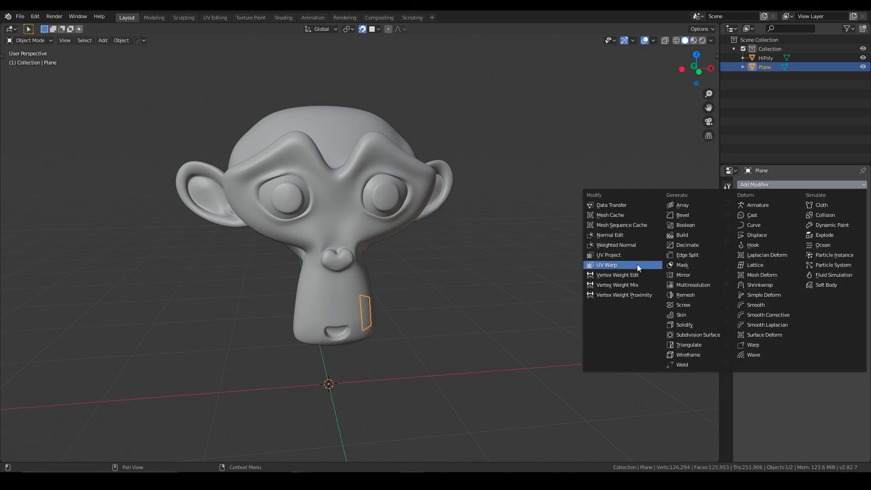
mouse_move(703, 259)
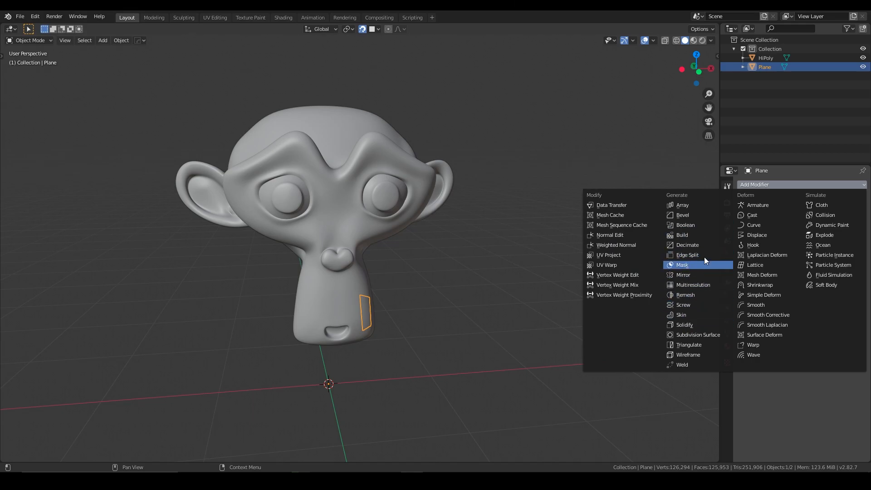
left_click(683, 274)
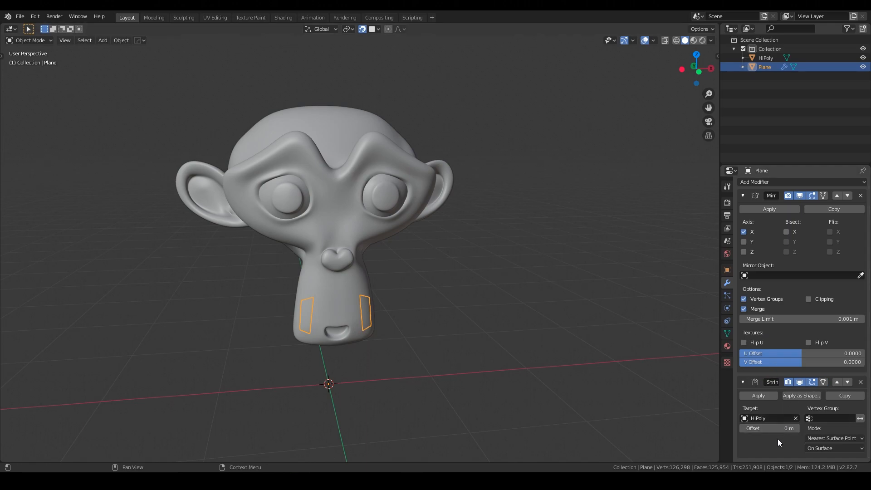
left_click(835, 438)
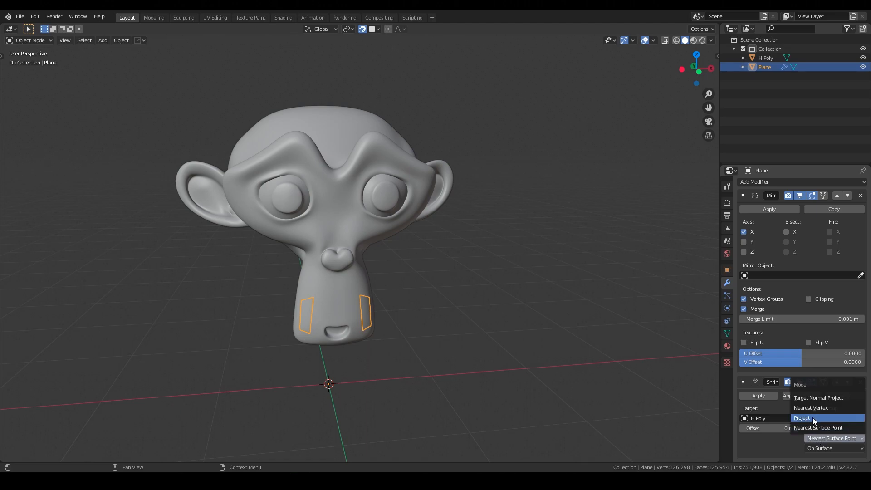
left_click(801, 418)
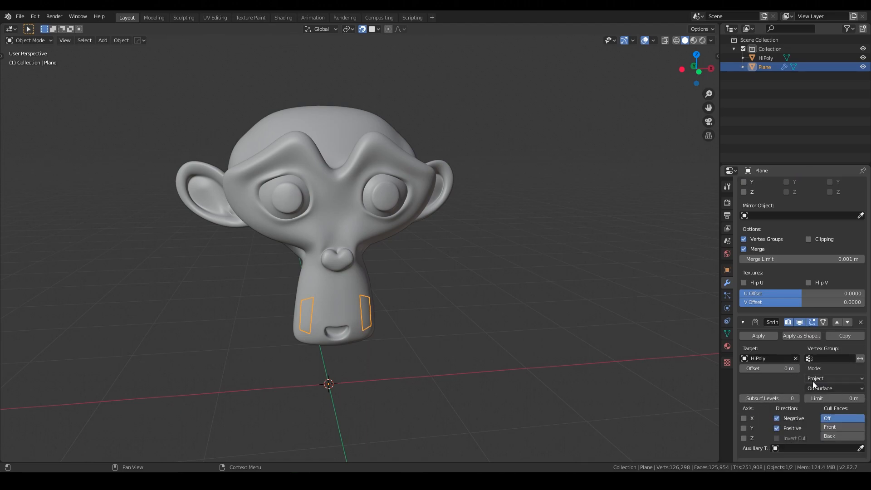
left_click(835, 388)
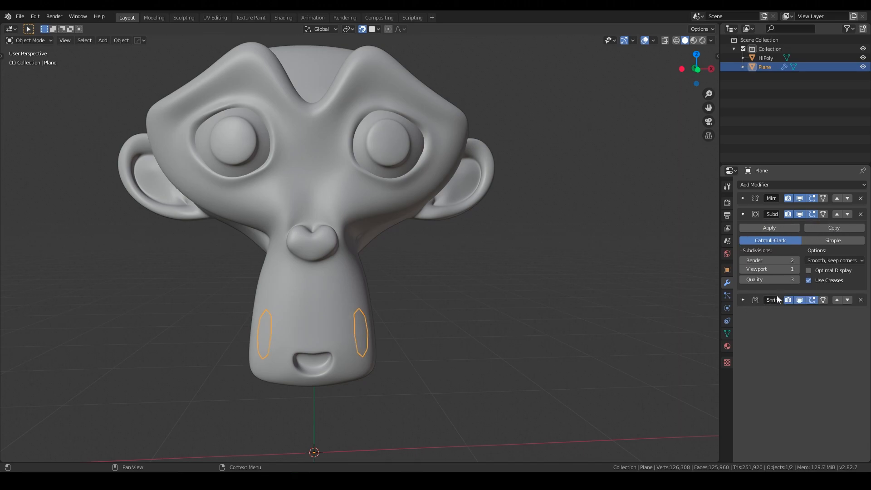
Step: Set subdivision to Simple, then check the quads in wireframe before returning to solid shading
left_click(833, 240)
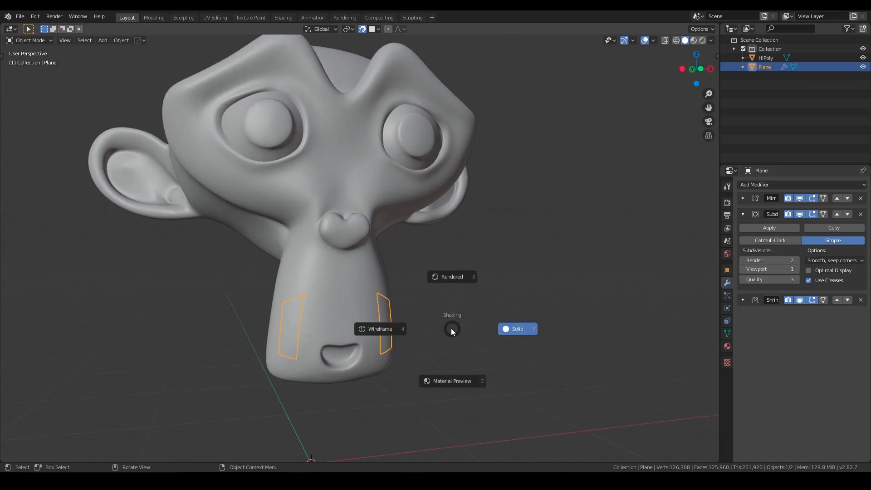
left_click(380, 329)
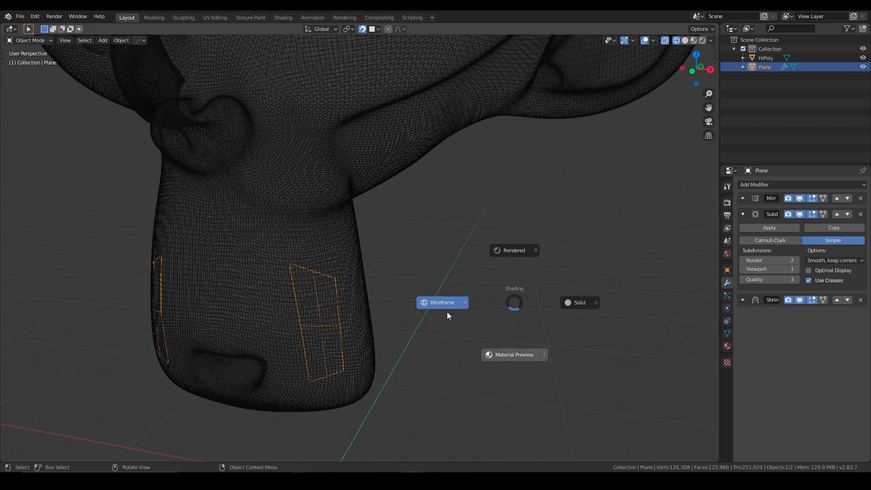
left_click(579, 303)
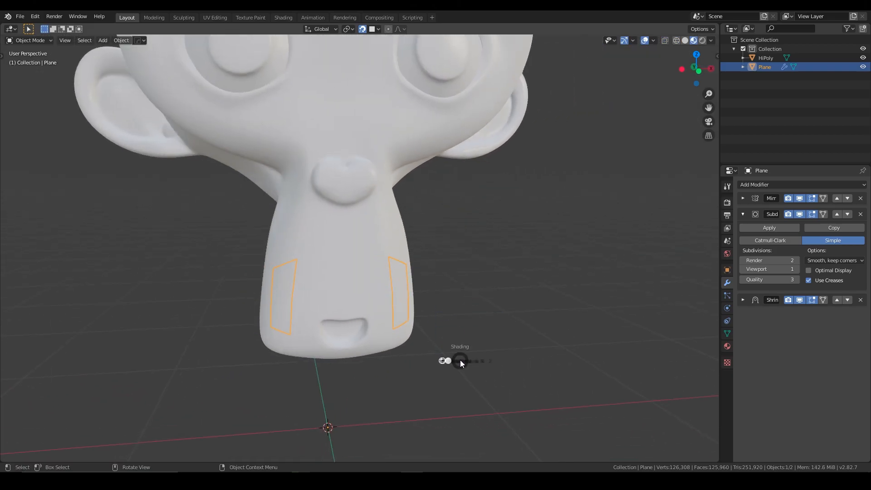
left_click(460, 360)
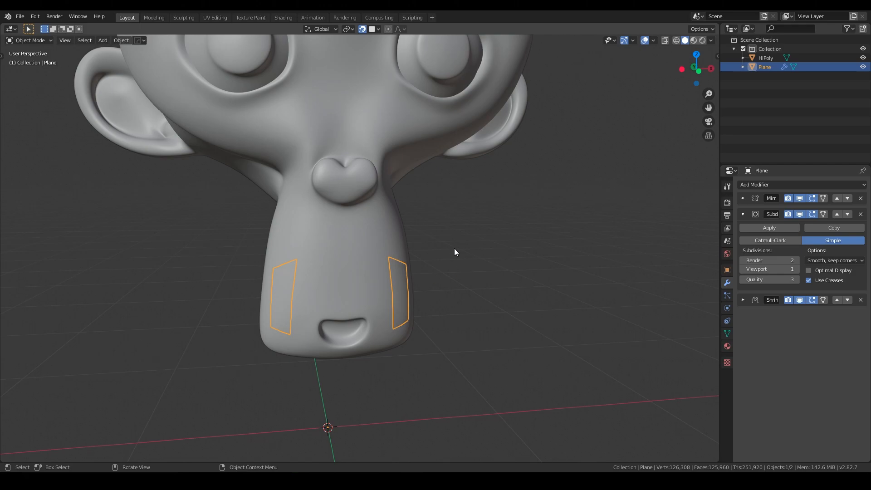
left_click(766, 58)
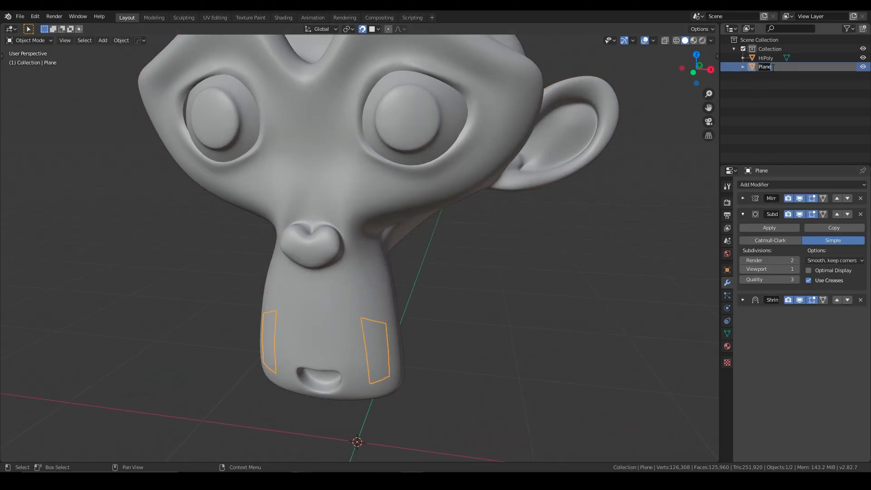
Step: Name the quad 'retopo' and enable In Front under its Viewport Display settings
type("retopo")
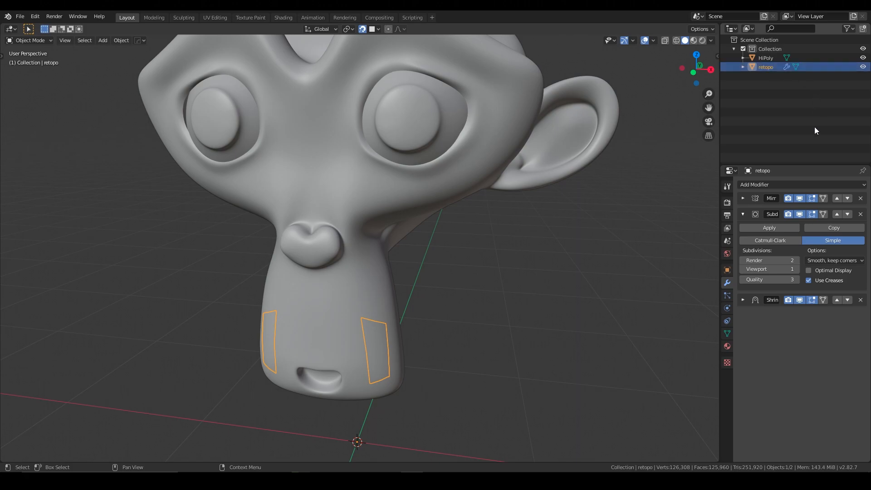
left_click(726, 270)
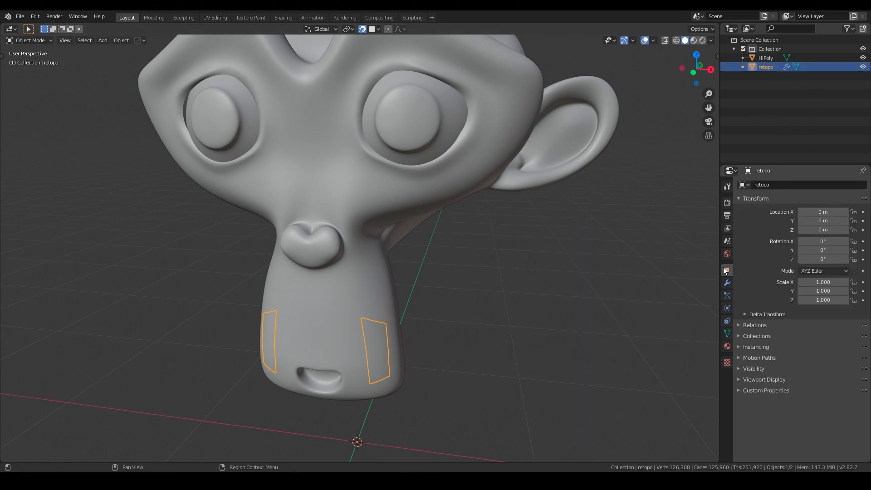
left_click(738, 379)
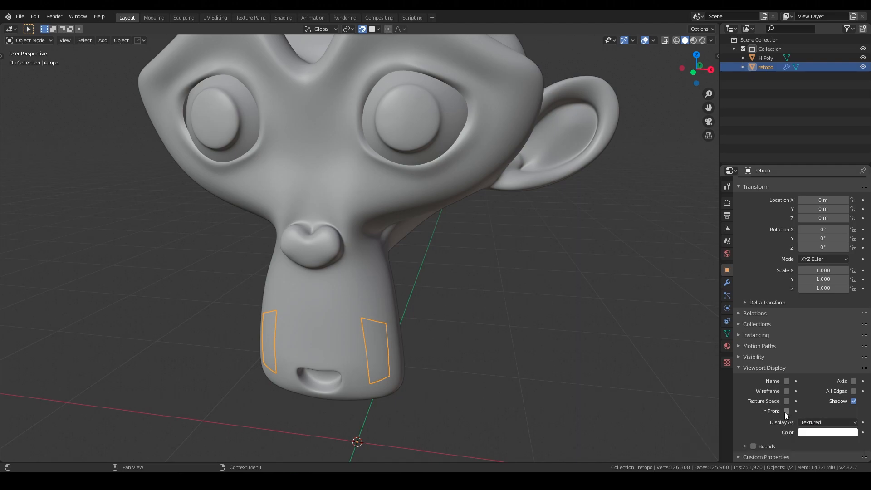
left_click(786, 411)
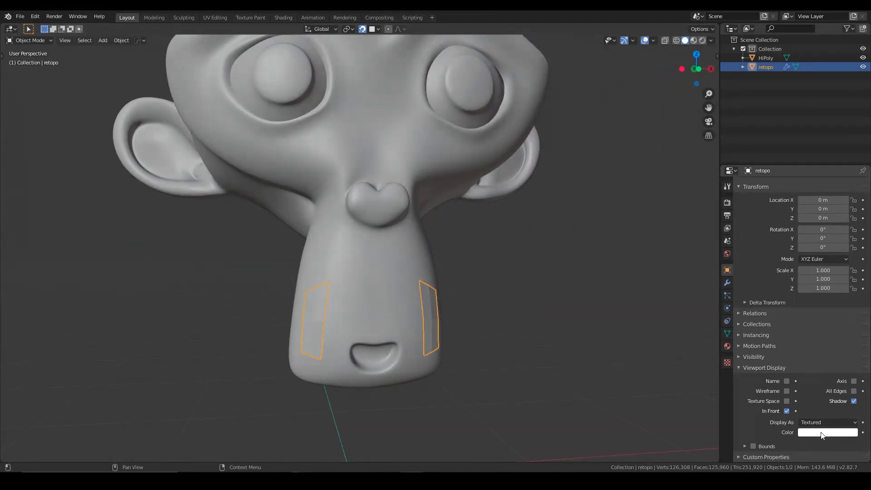
Step: Create a material named 'retopo' with a blue viewport display colour
left_click(727, 346)
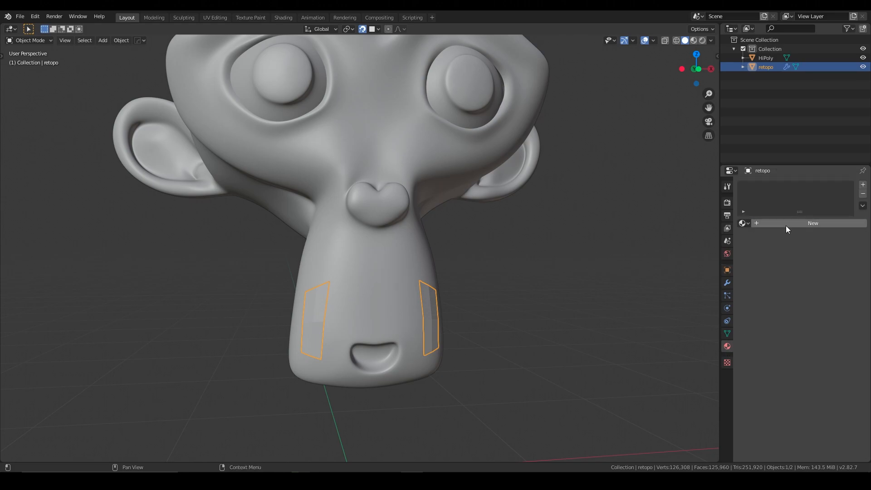
left_click(813, 224)
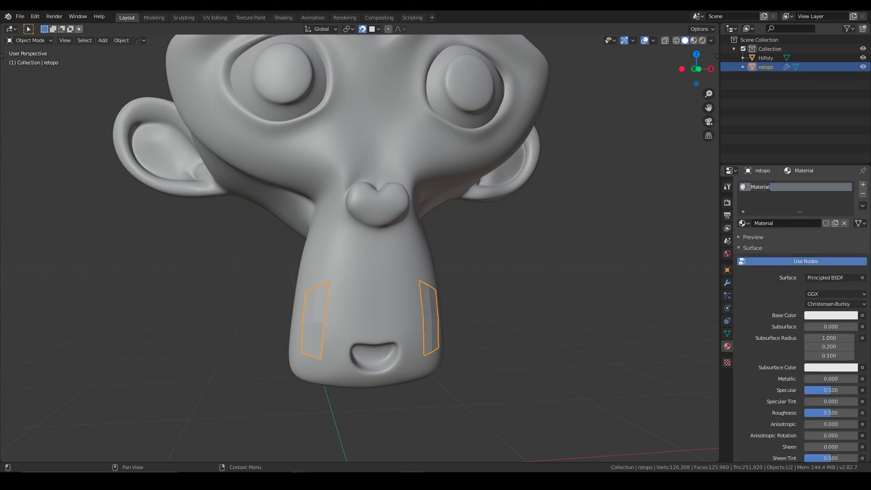
type("retopo")
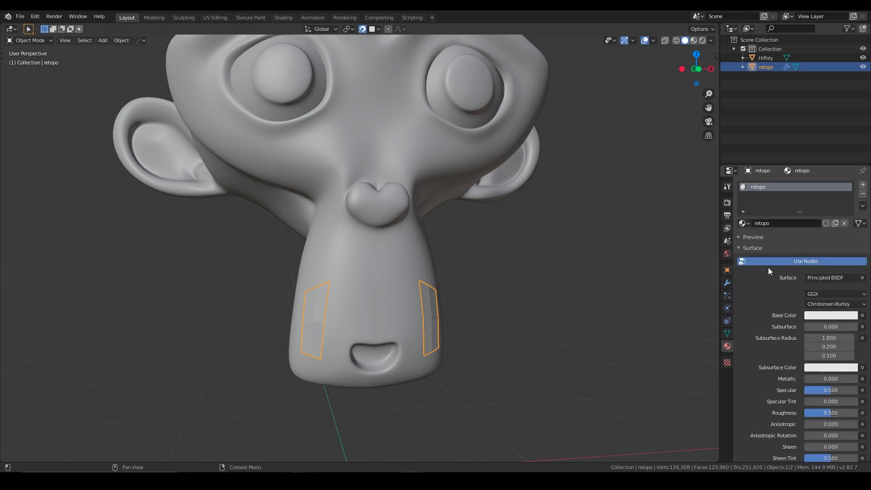
scroll("down", 3)
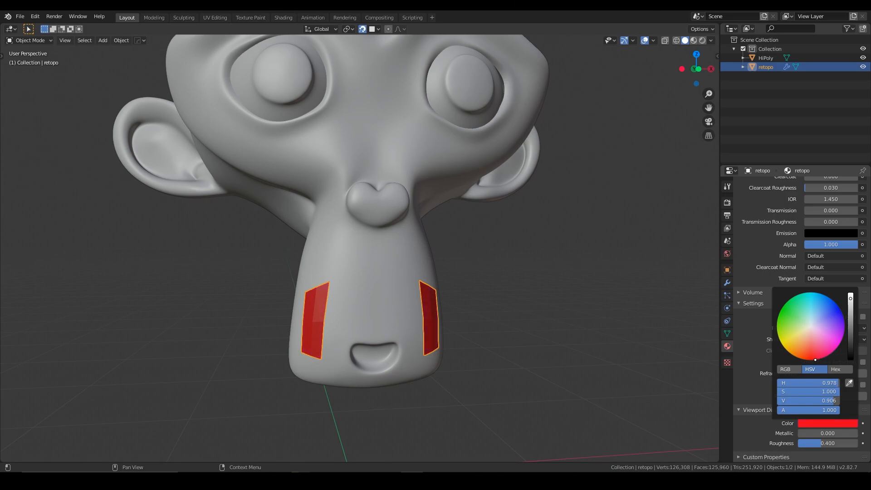
left_click(792, 321)
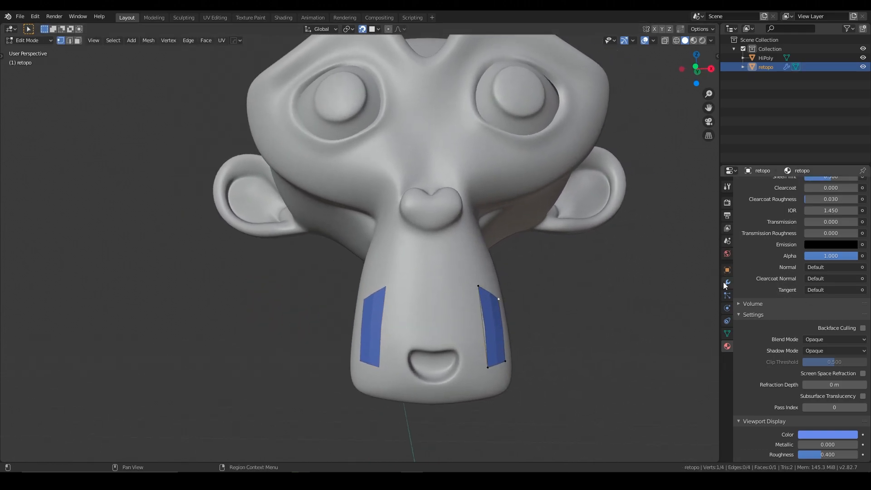
Step: Extend the retopo strip from the jaw up beside the nose to the brow
left_click(727, 282)
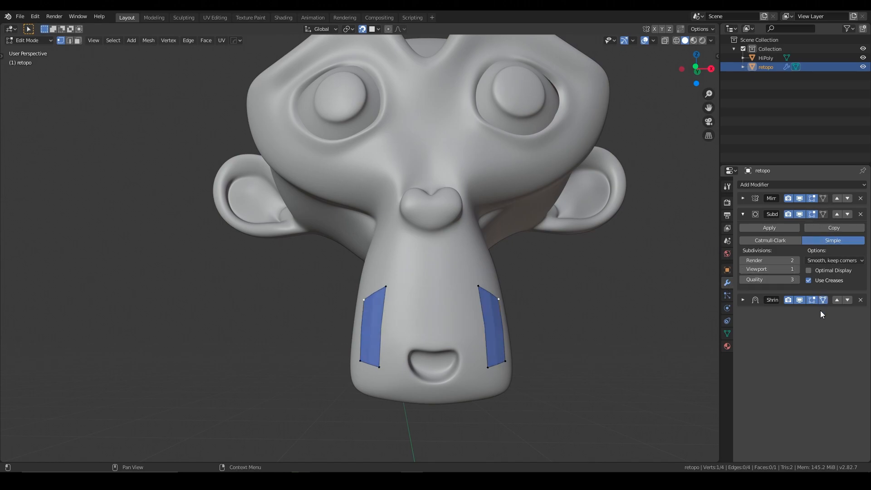
mouse_move(822, 300)
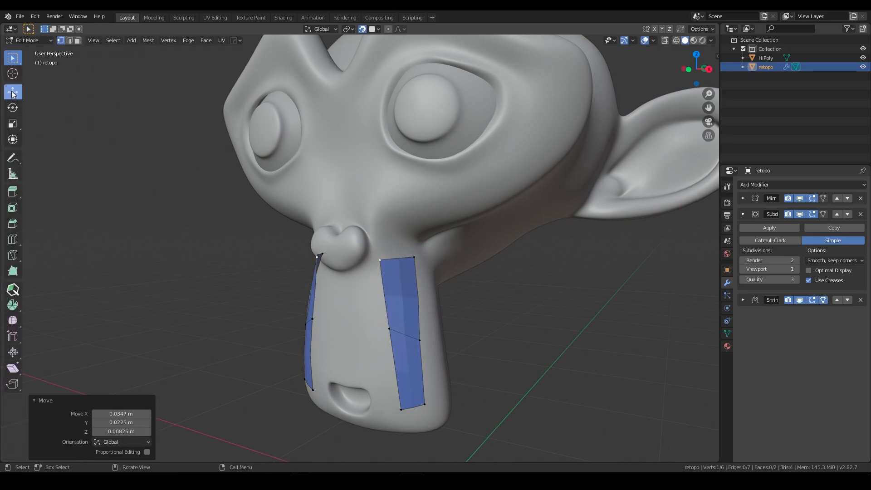
key("G")
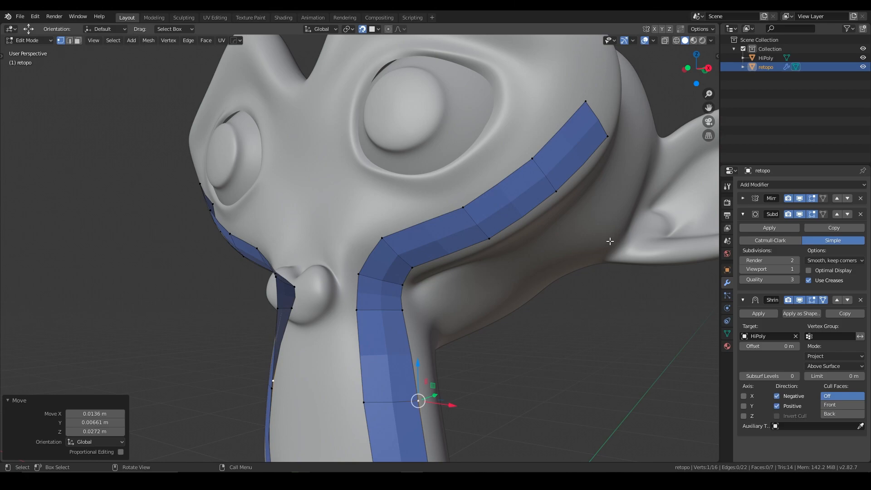
key("Tab")
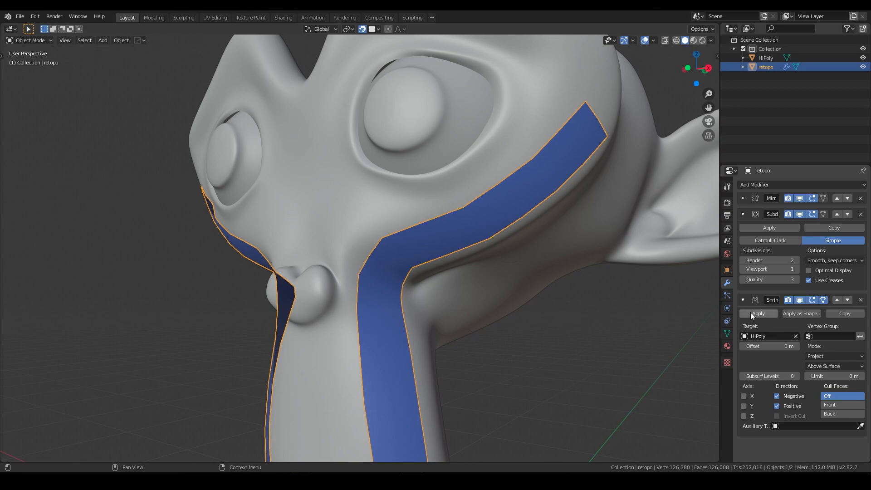
Step: Apply the Shrinkwrap modifier and go back into Edit Mode
left_click(758, 313)
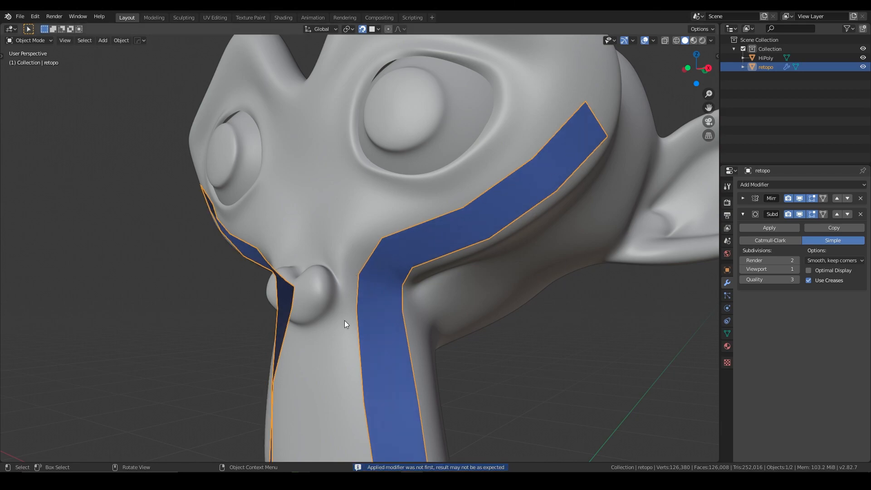
mouse_move(398, 281)
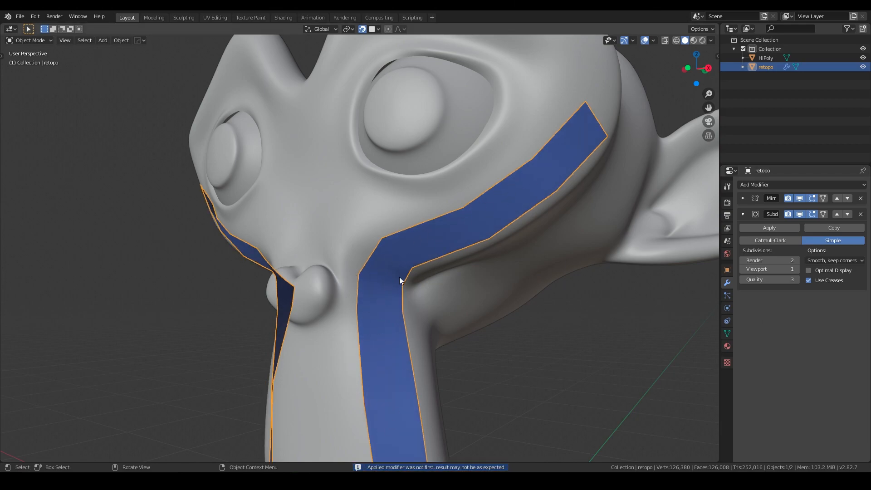
key("Tab")
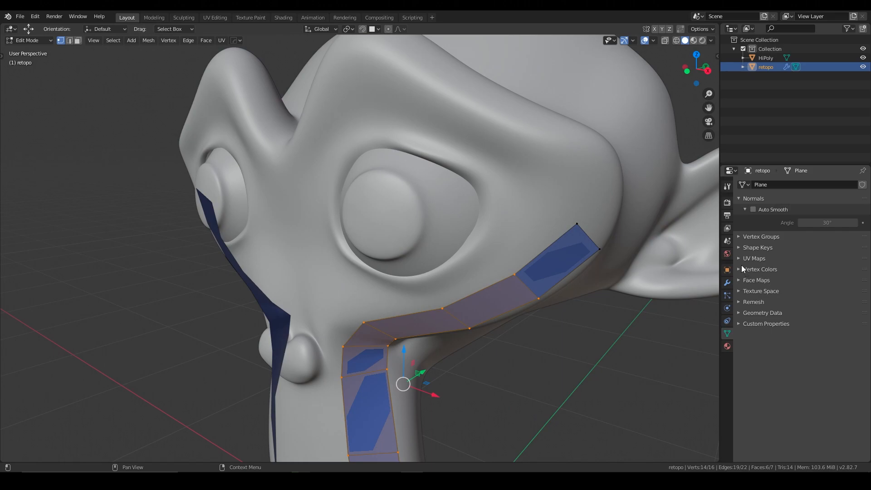
Step: Under Object Data Vertex Groups, add a new group named 'snap'
left_click(761, 237)
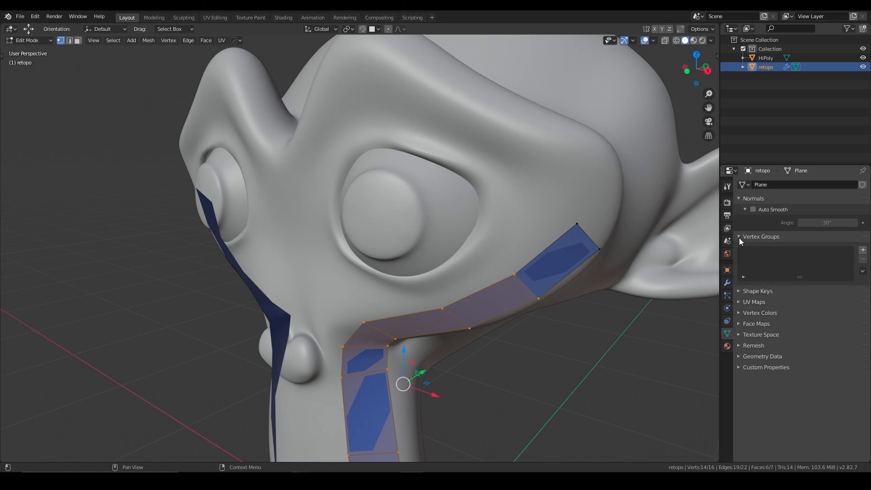
left_click(863, 250)
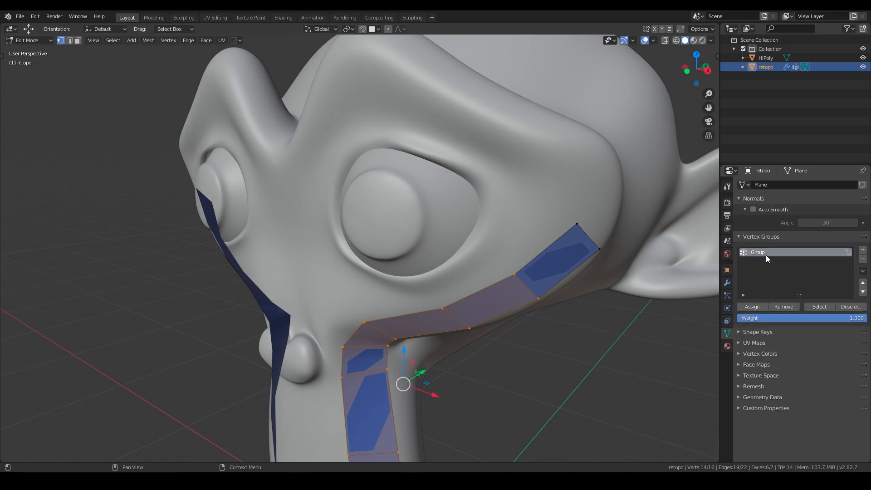
type("snap")
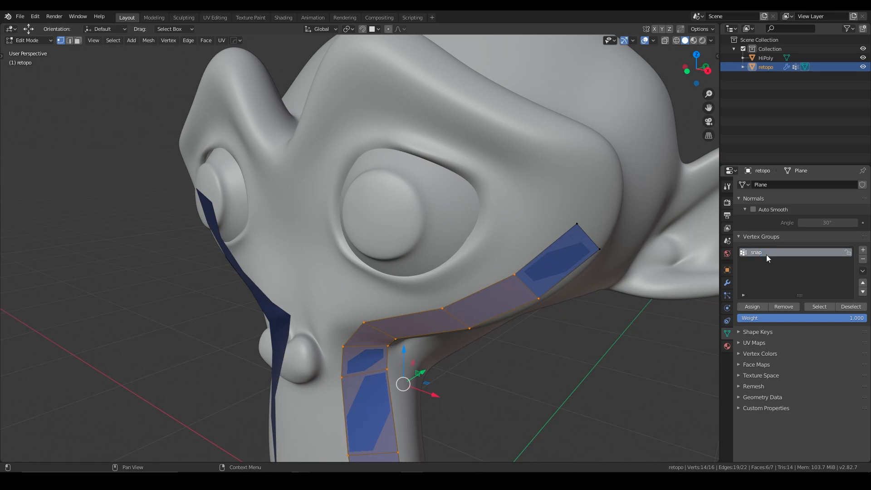
left_click(727, 283)
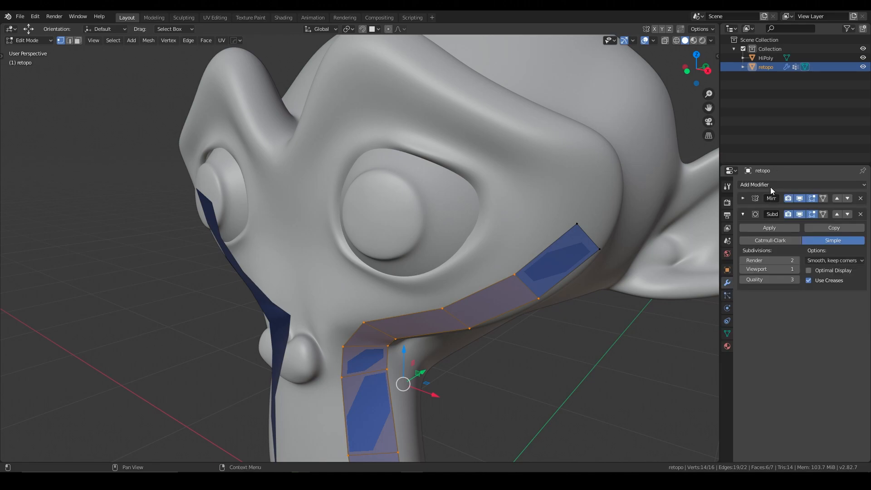
Step: Add a Shrinkwrap modifier targeting HiPoly in Project mode with Above Surface, limited to 'snap'
left_click(778, 185)
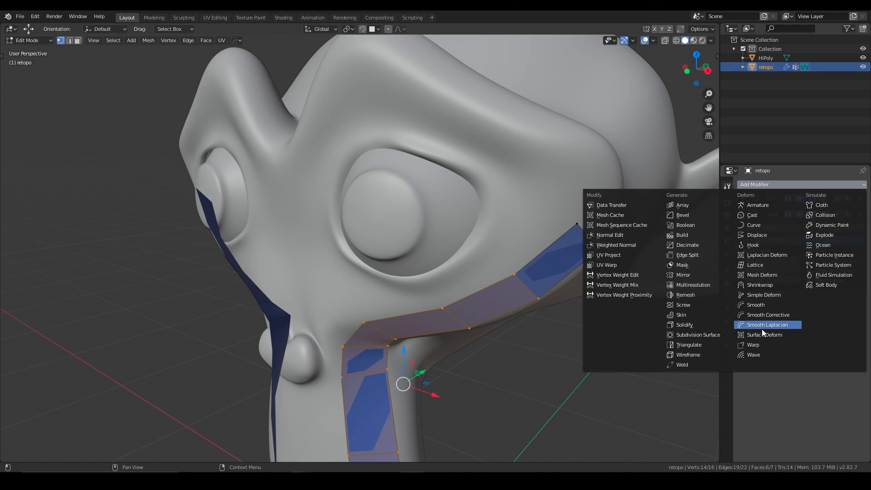
mouse_move(698, 325)
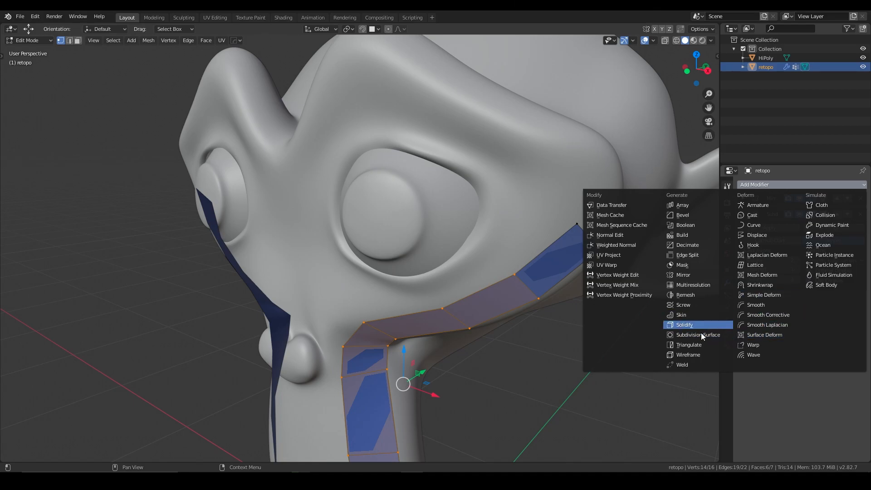
mouse_move(703, 326)
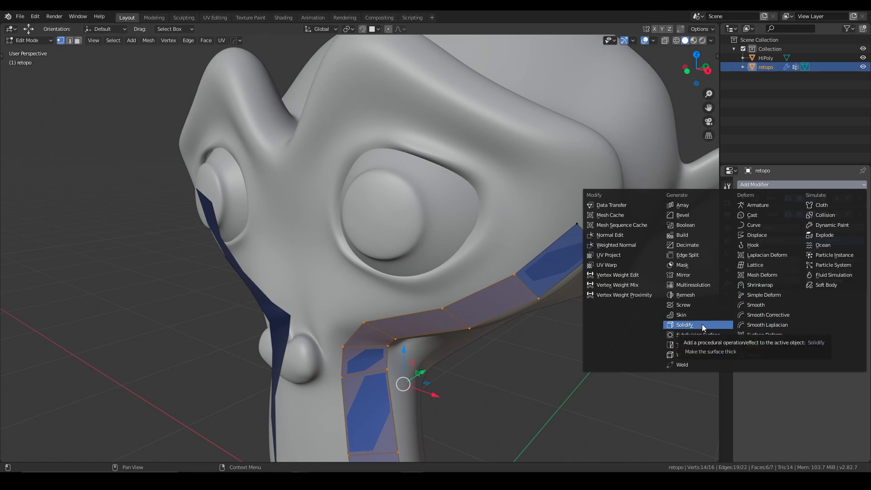
mouse_move(766, 335)
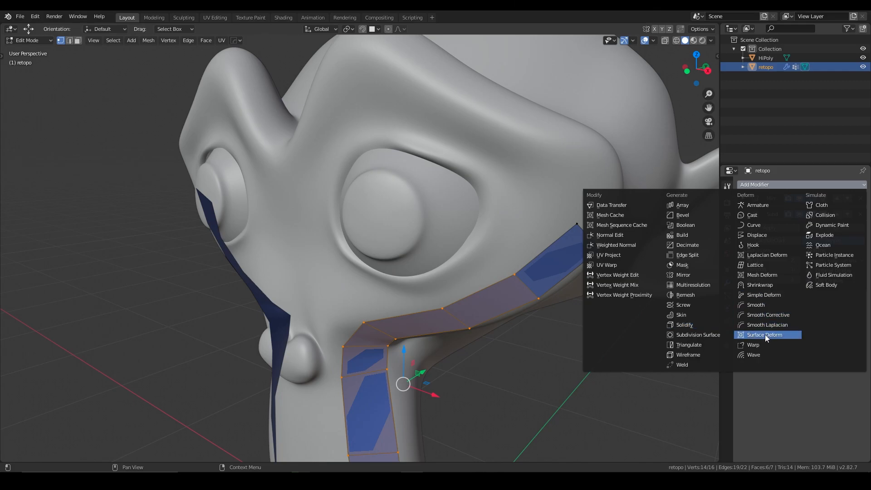
mouse_move(760, 334)
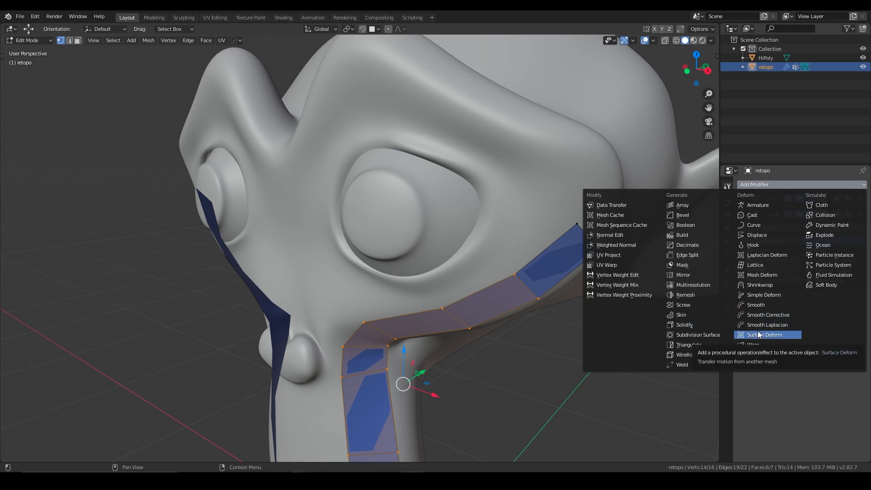
mouse_move(764, 285)
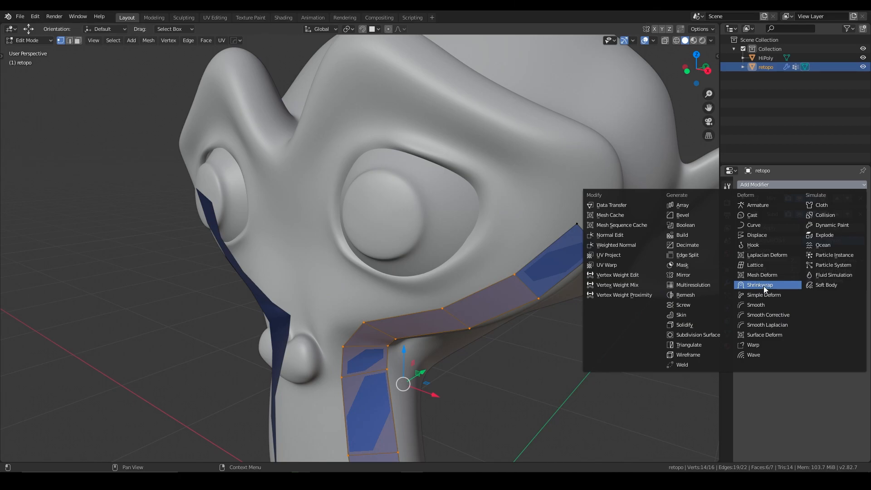
left_click(759, 284)
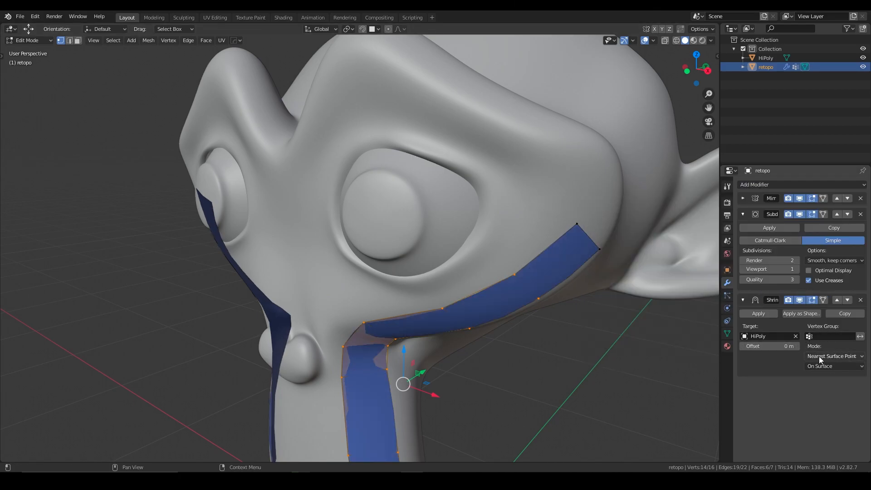
left_click(834, 356)
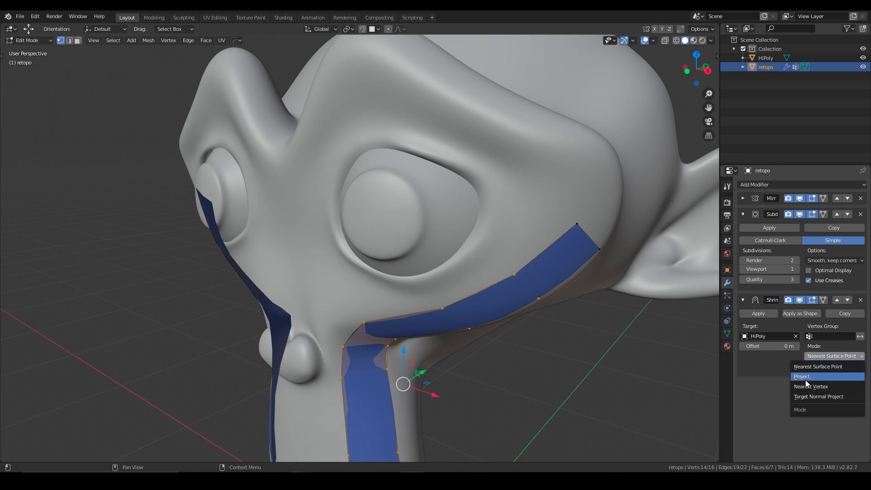
left_click(802, 376)
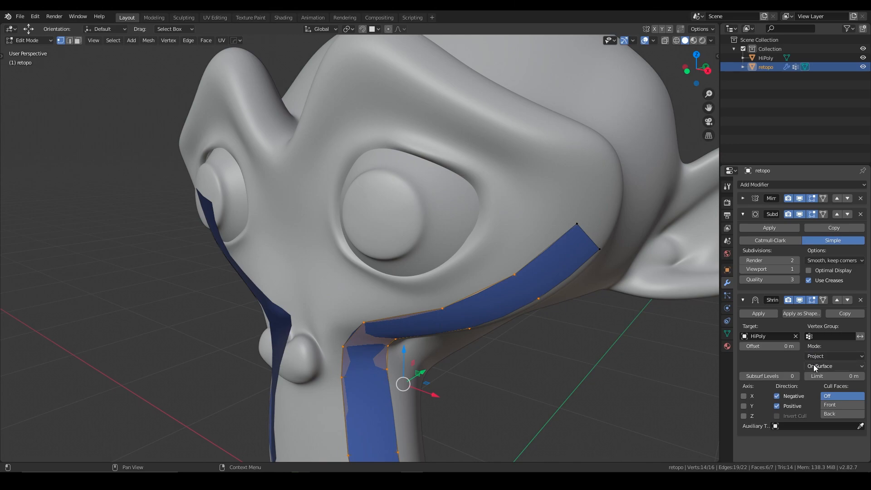
left_click(834, 366)
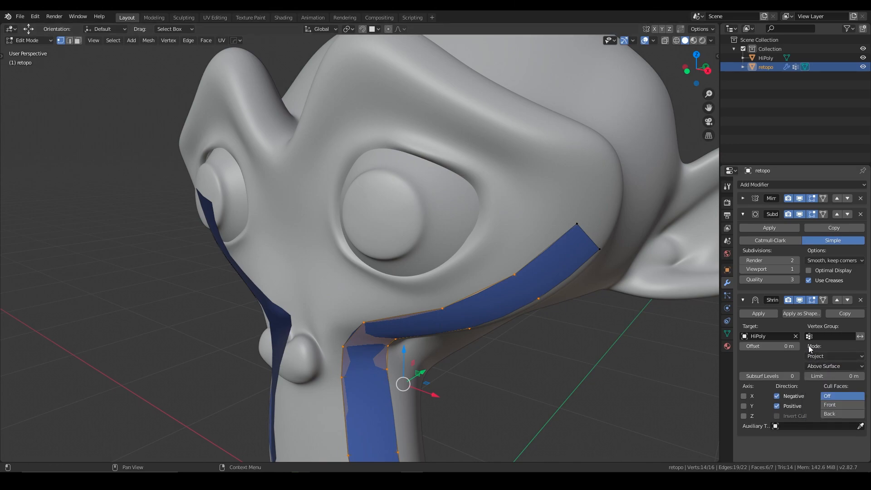
left_click(834, 336)
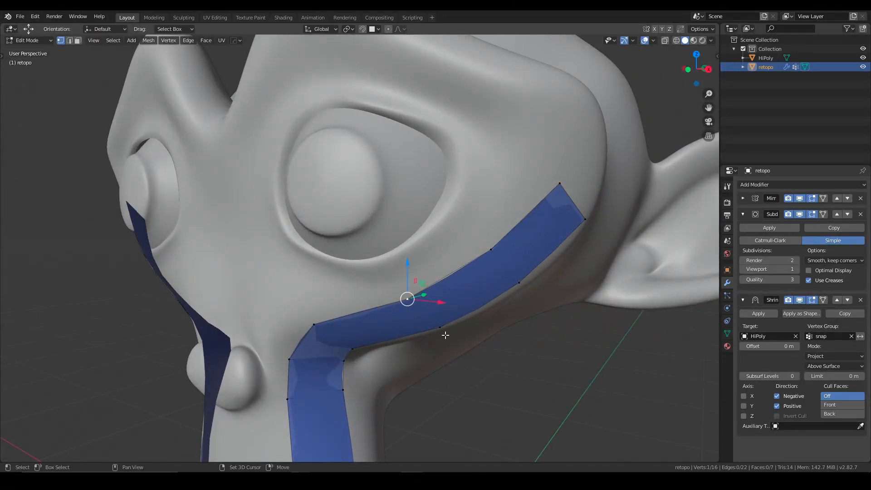
Step: Orbit to check the cheek strip and show the mesh's Vertex Groups listing 'snap'
left_click_drag(408, 298, 409, 411)
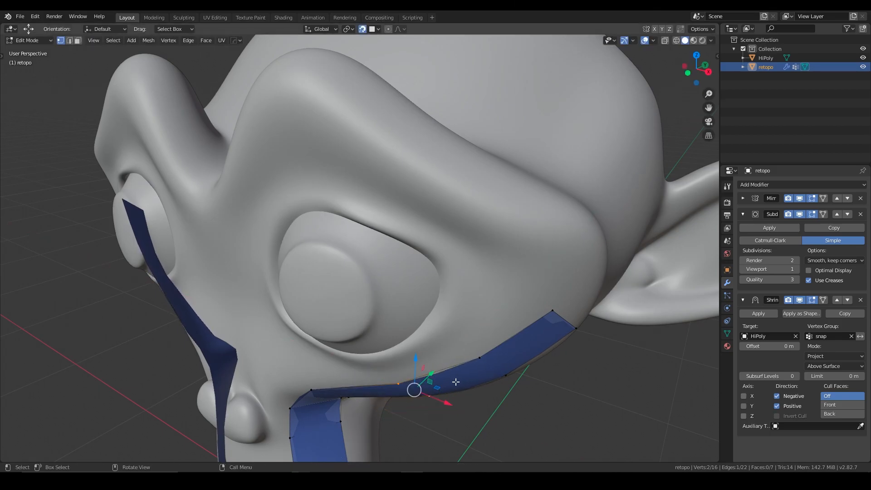
key("g")
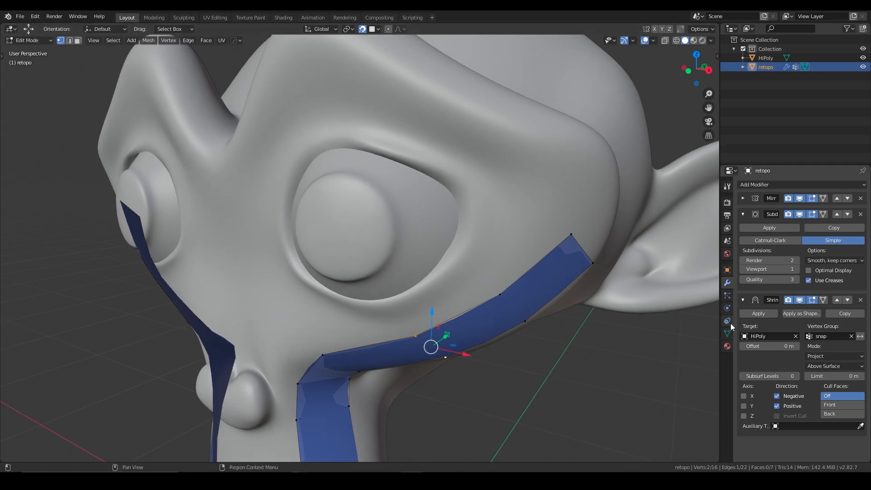
left_click(727, 333)
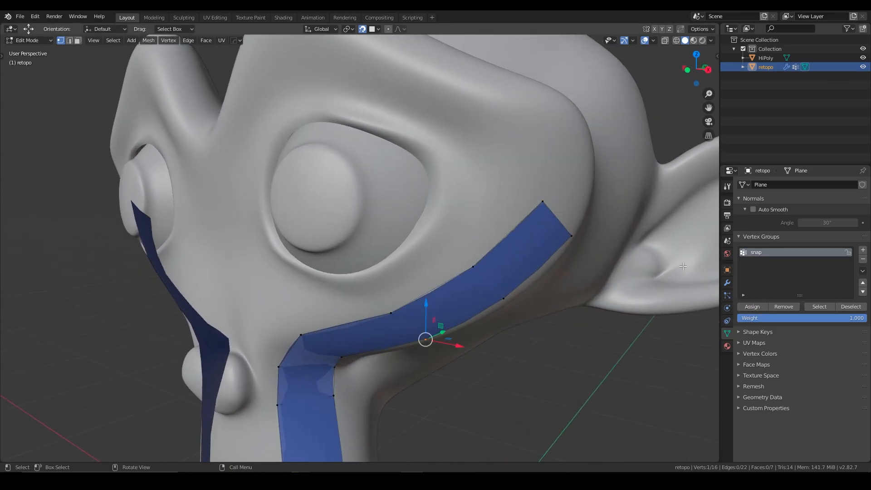
left_click(726, 283)
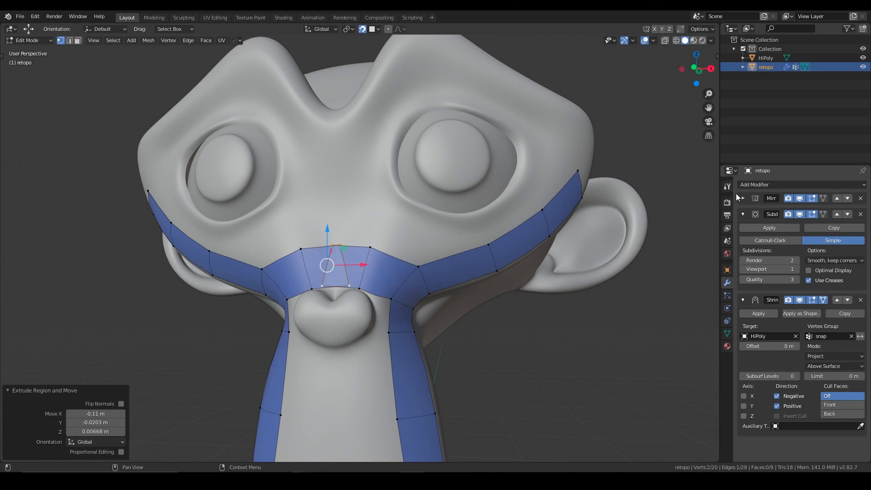
Step: Toggle Mirror modifier clipping and slide the muzzle band's centre vertices onto the mirror seam
left_click(742, 198)
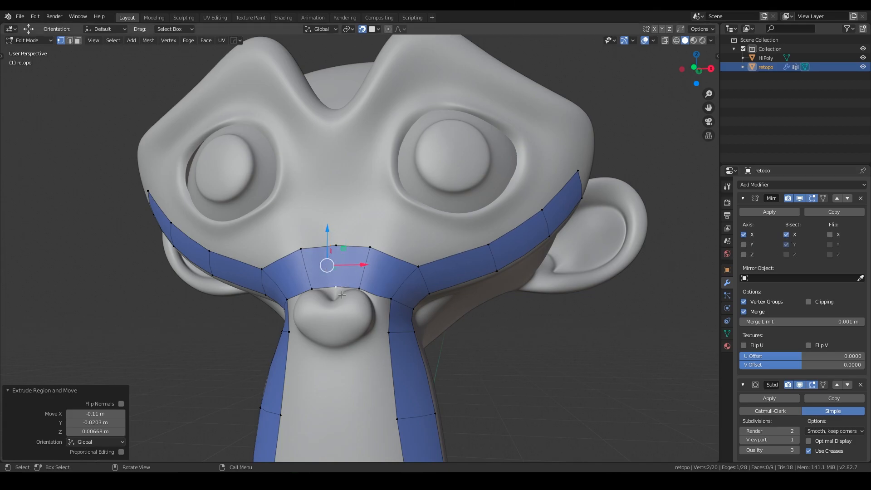
left_click(807, 302)
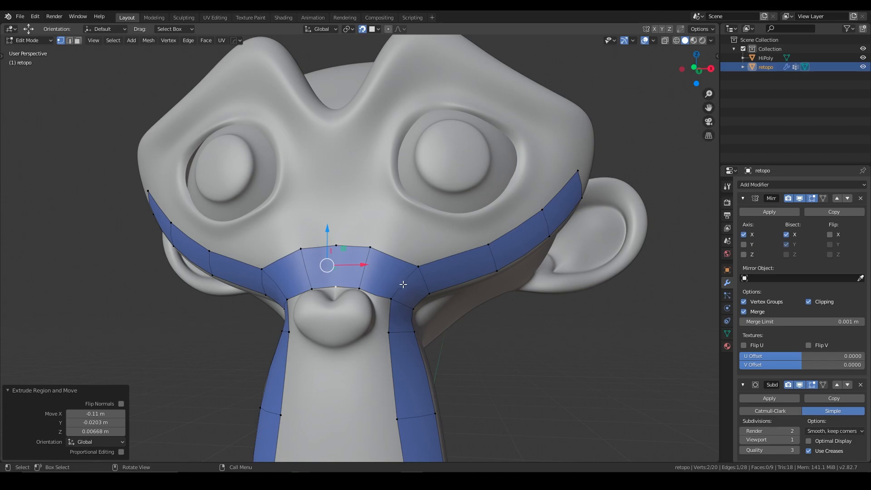
key("g")
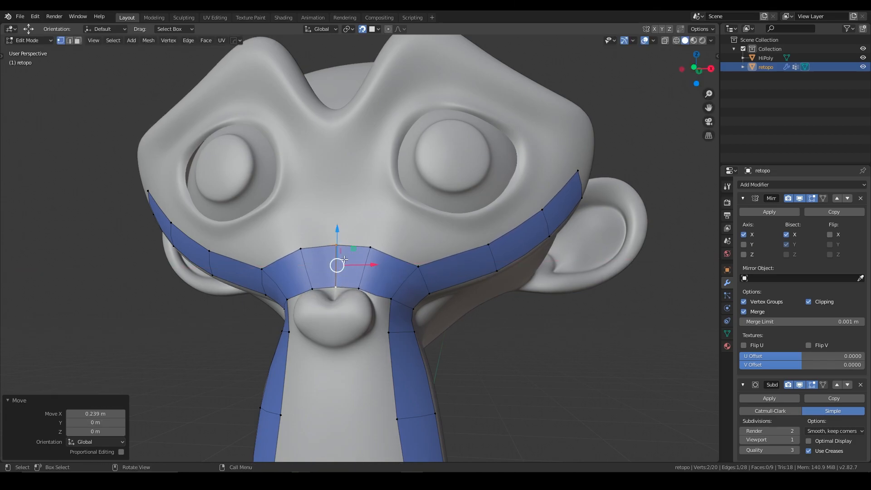
left_click(808, 302)
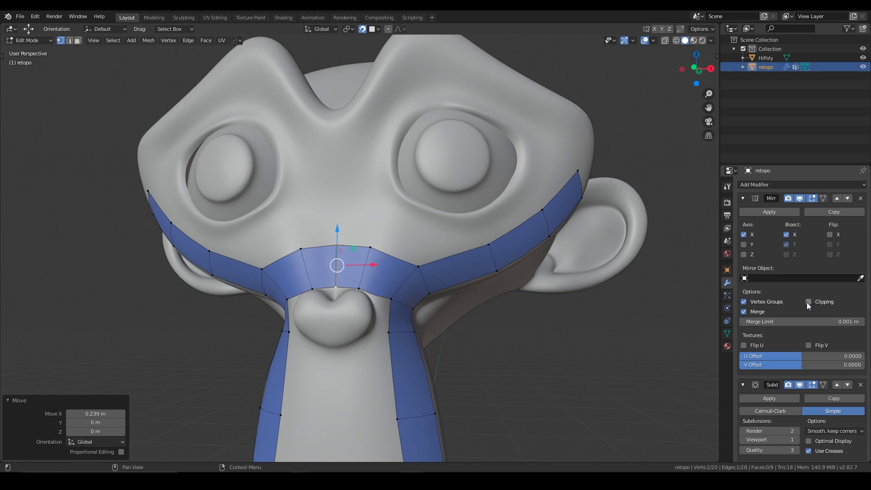
key("g")
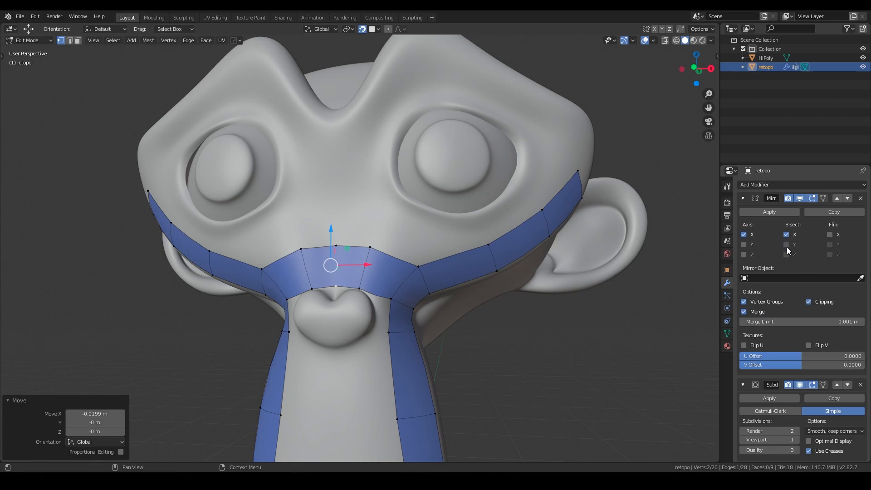
mouse_move(480, 227)
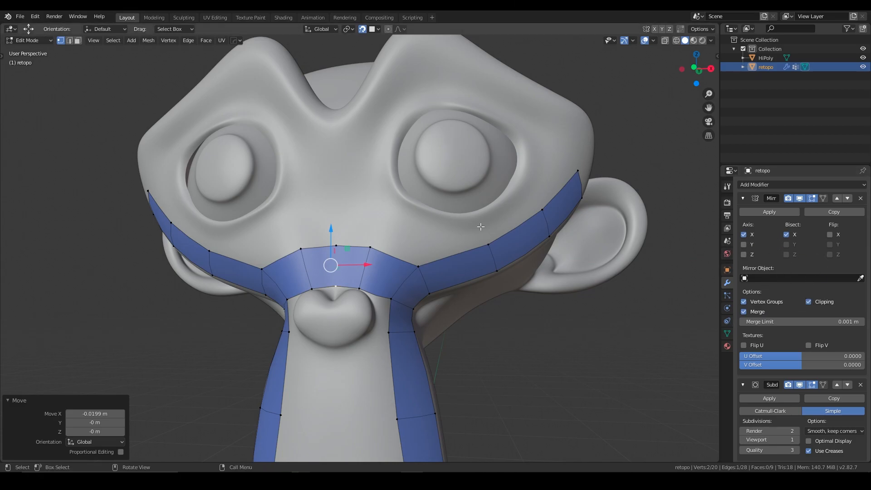
key("g")
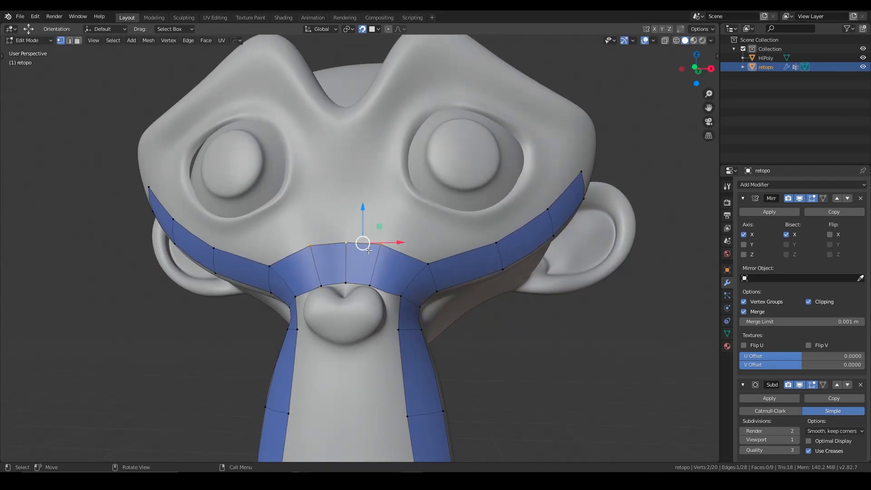
Step: Extrude the centre strip up the nose bridge between the eyes to the brow
left_click_drag(362, 242, 368, 123)
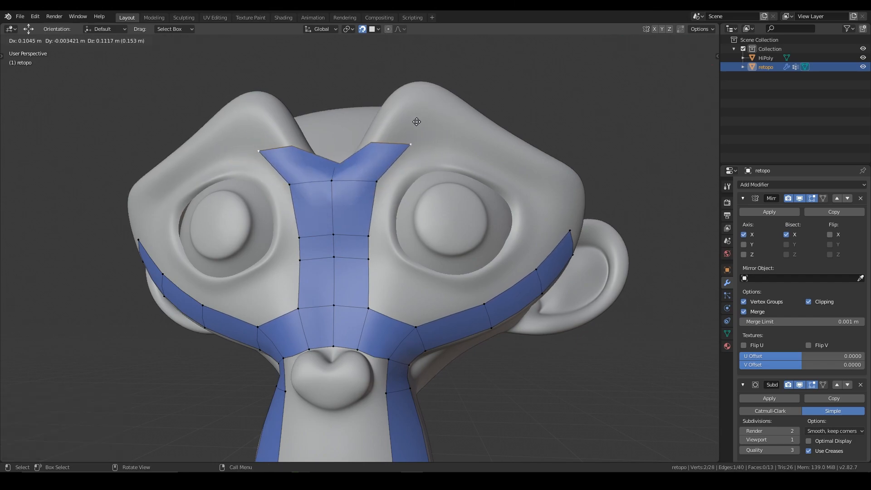
left_click_drag(333, 147, 334, 178)
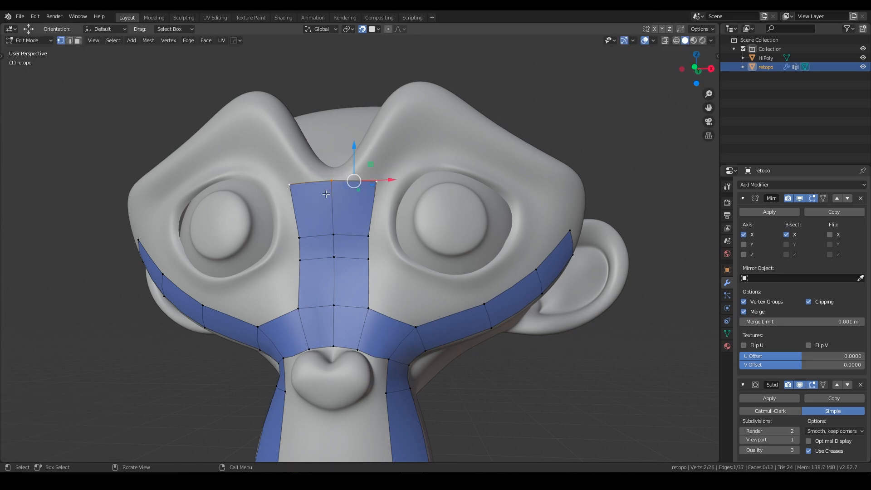
left_click_drag(354, 179, 349, 173)
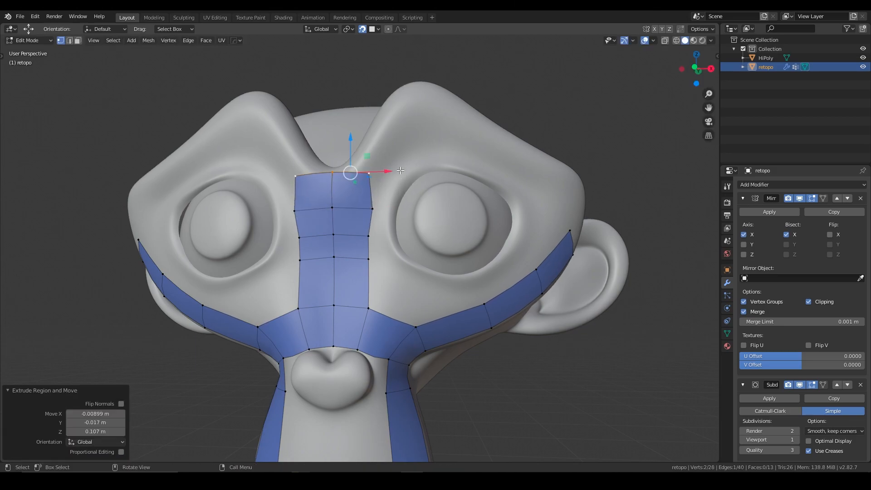
mouse_move(388, 235)
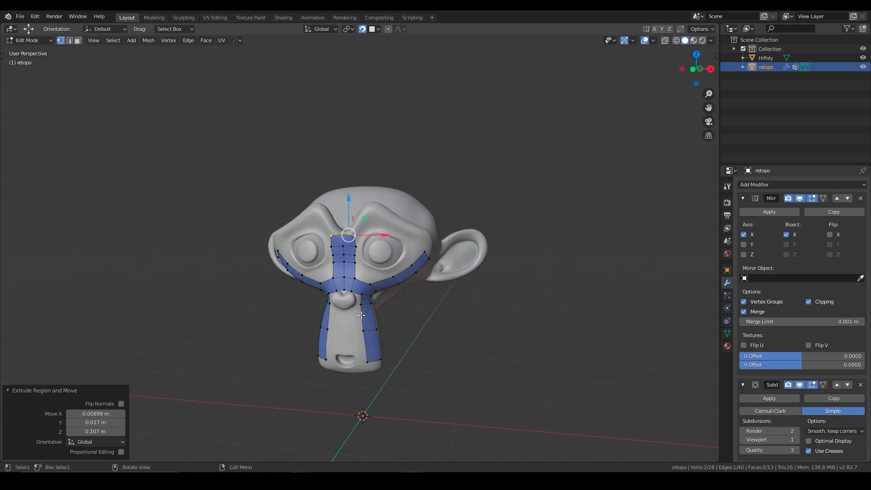
Step: Return to Object Mode and orbit to view the blue retopo strips from the side
key("Tab")
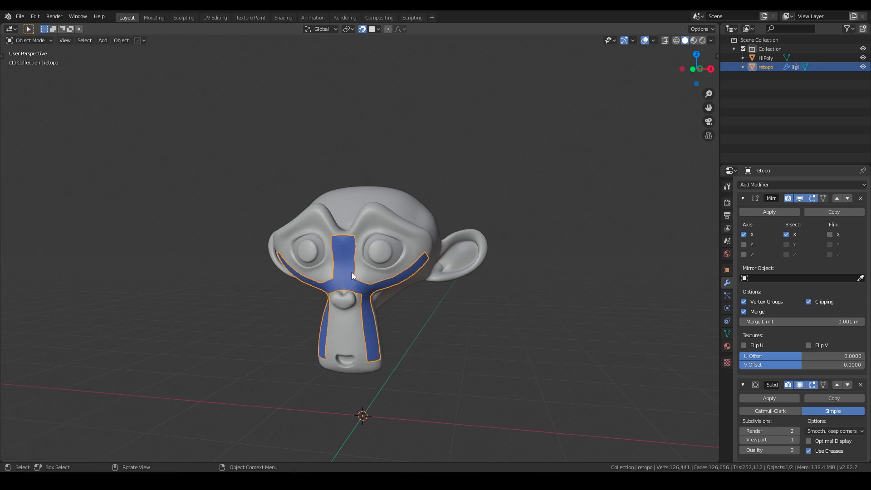
left_click_drag(350, 276, 399, 235)
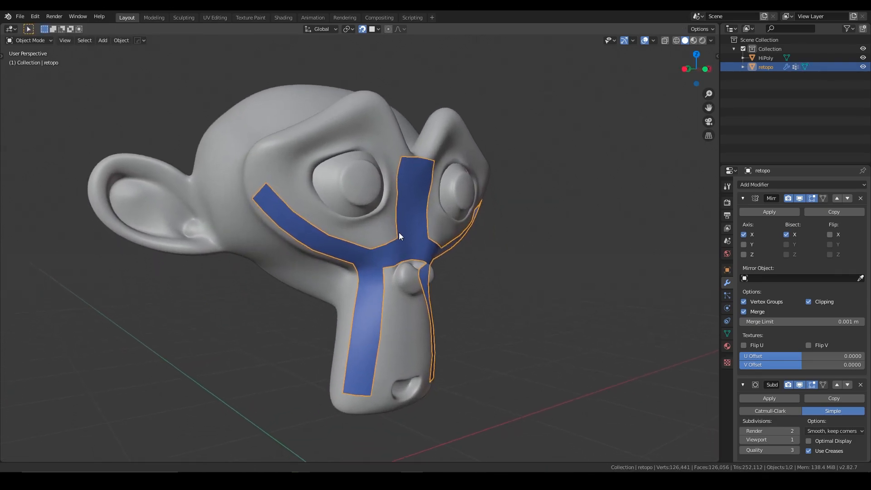